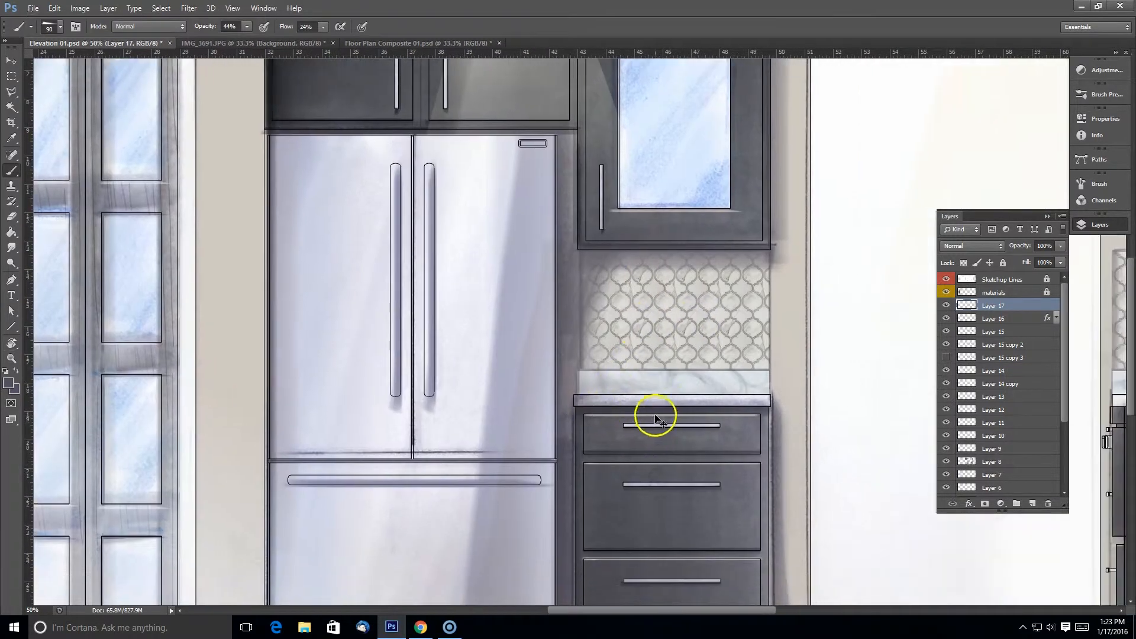
# Step: Copy the left bowl stack from the bowls photo into Elevation 01.psd
pyautogui.click(383, 43)
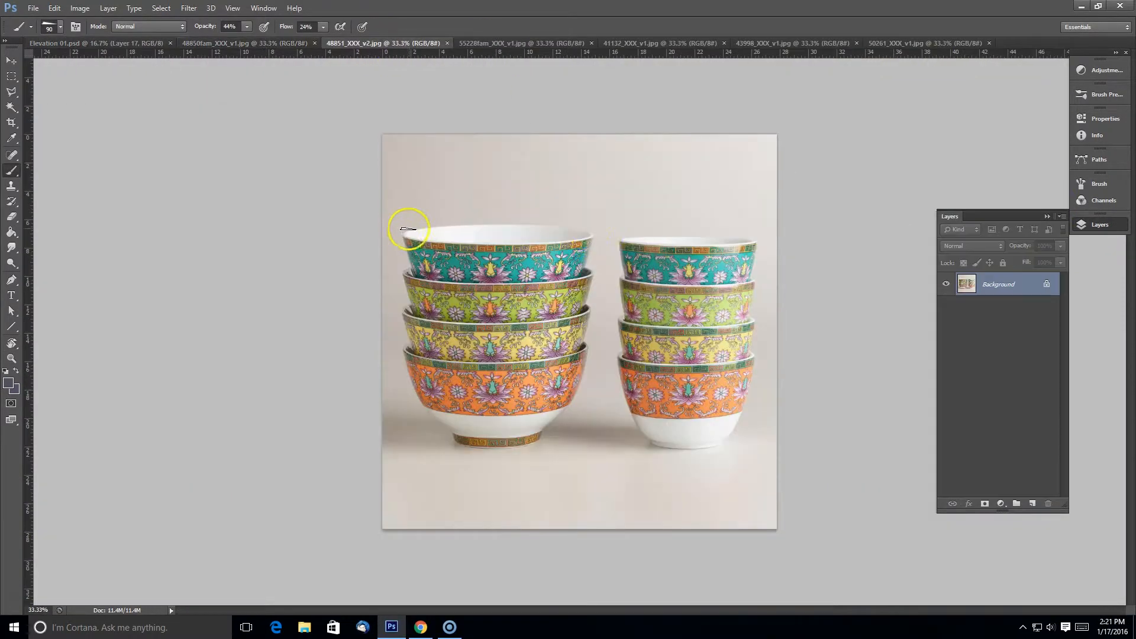
pyautogui.click(94, 42)
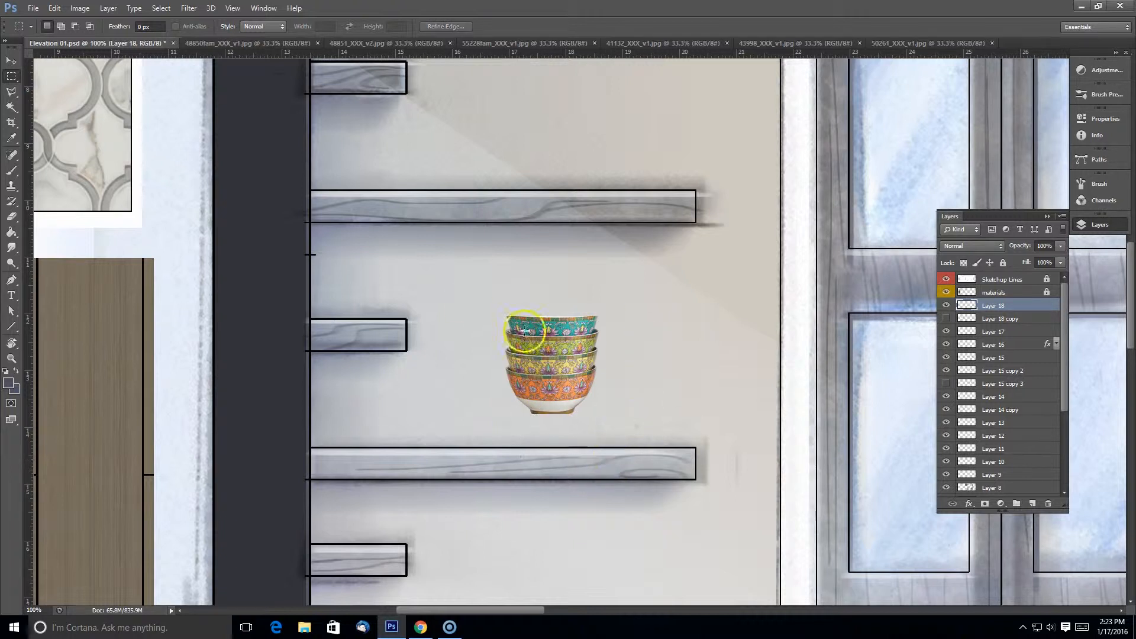
# Step: Zoom in and trace the right bowl stack with the Polygonal Lasso
pyautogui.moveTo(551, 362); pyautogui.dragTo(462, 397)
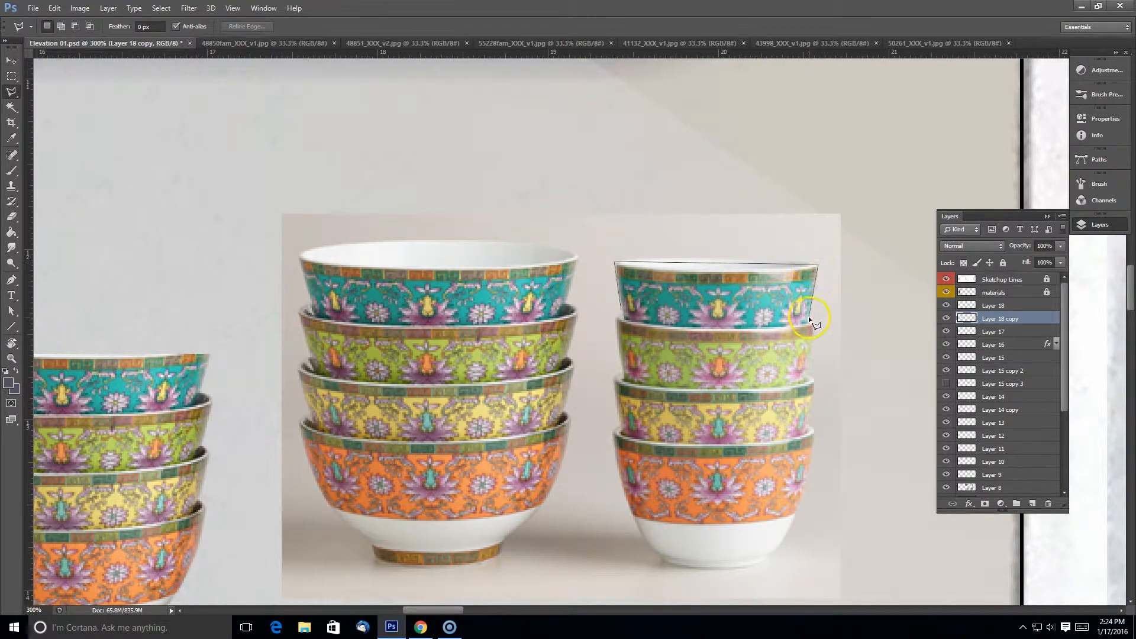
pyautogui.moveTo(811, 321); pyautogui.dragTo(790, 536)
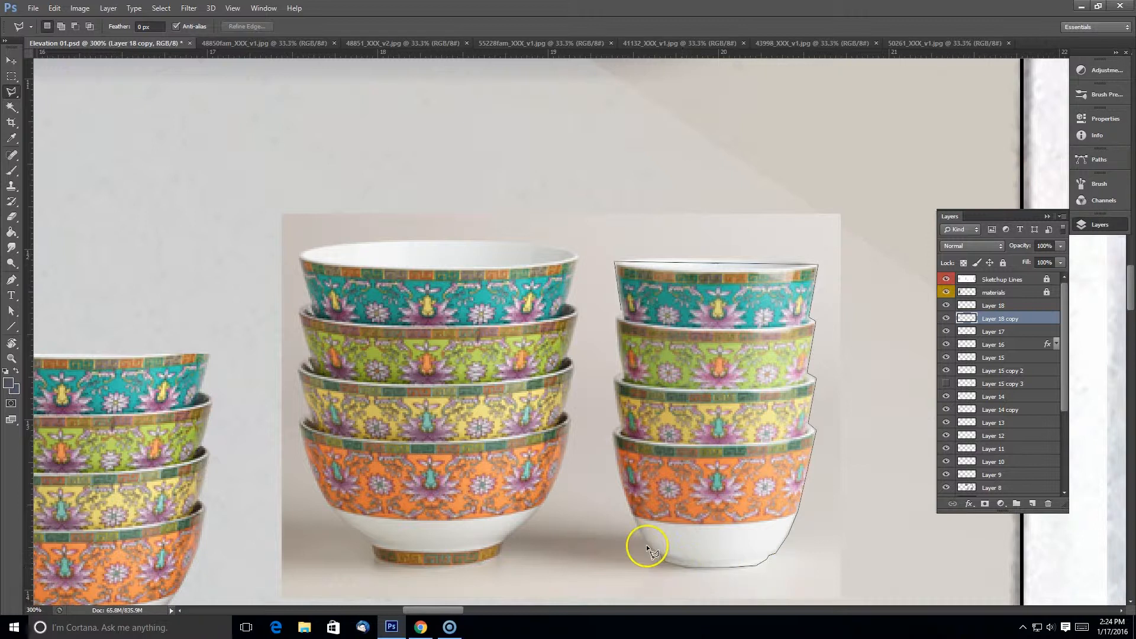
pyautogui.moveTo(621, 315)
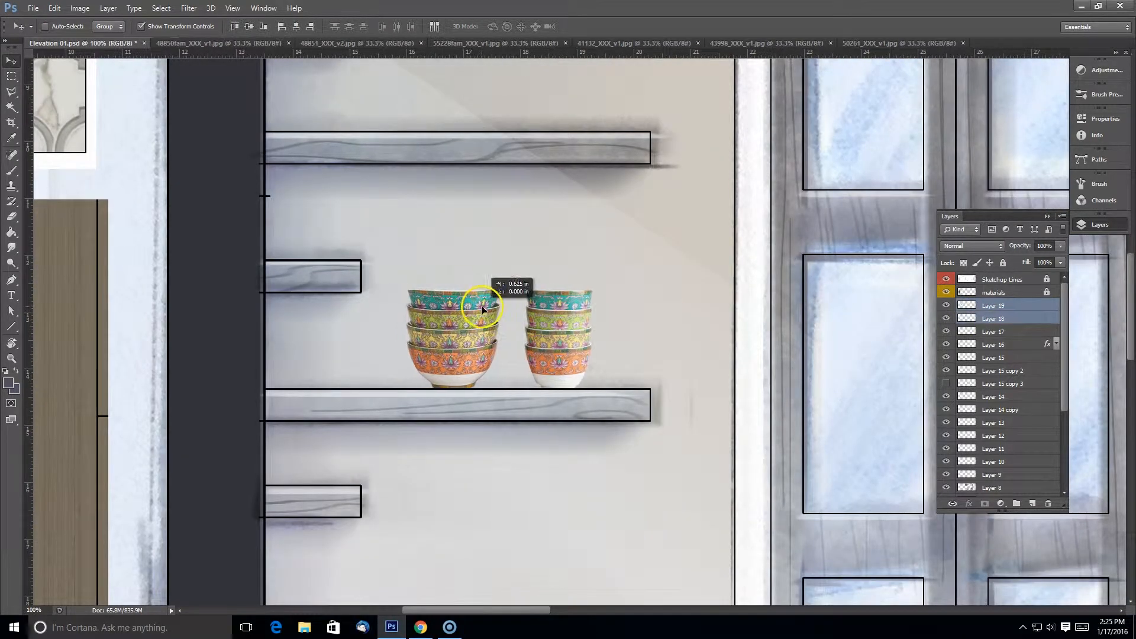
# Step: Bring turquoise plates and small bowls from their photo tabs onto the upper shelf
pyautogui.click(210, 43)
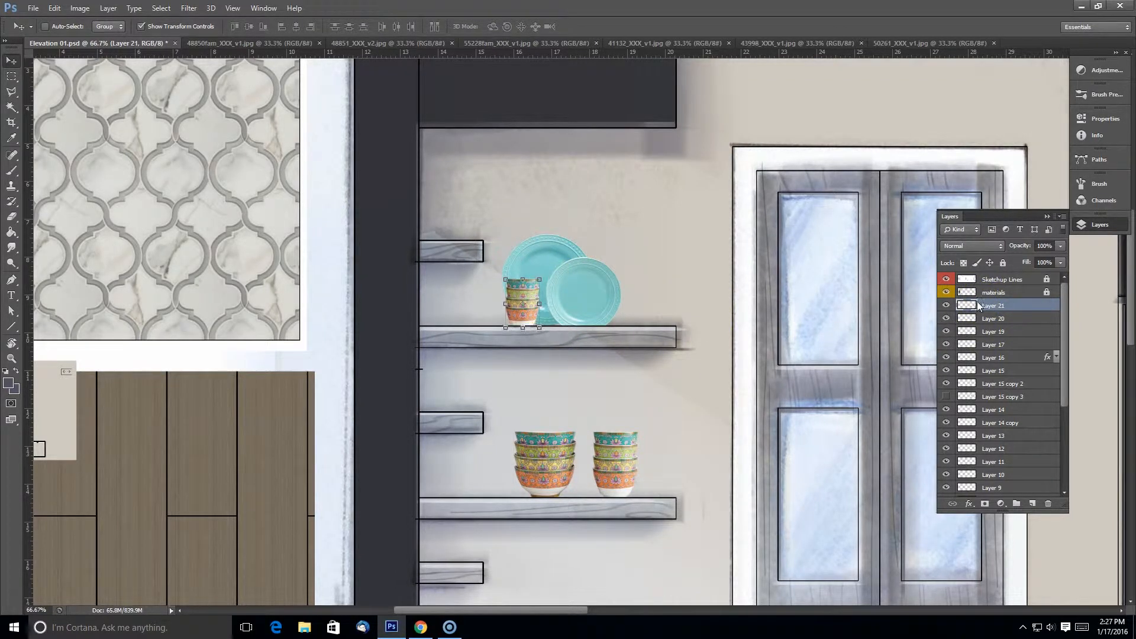
# Step: Paste the whole coffee pot photo over the backsplash and Magic Wand its background
pyautogui.click(224, 43)
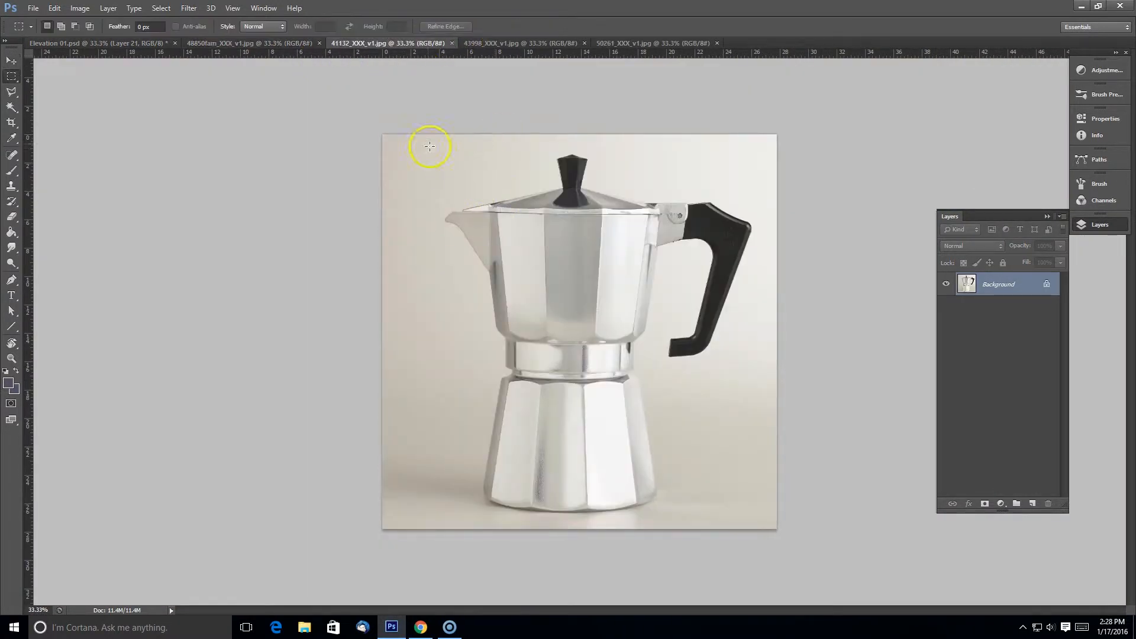
pyautogui.click(87, 43)
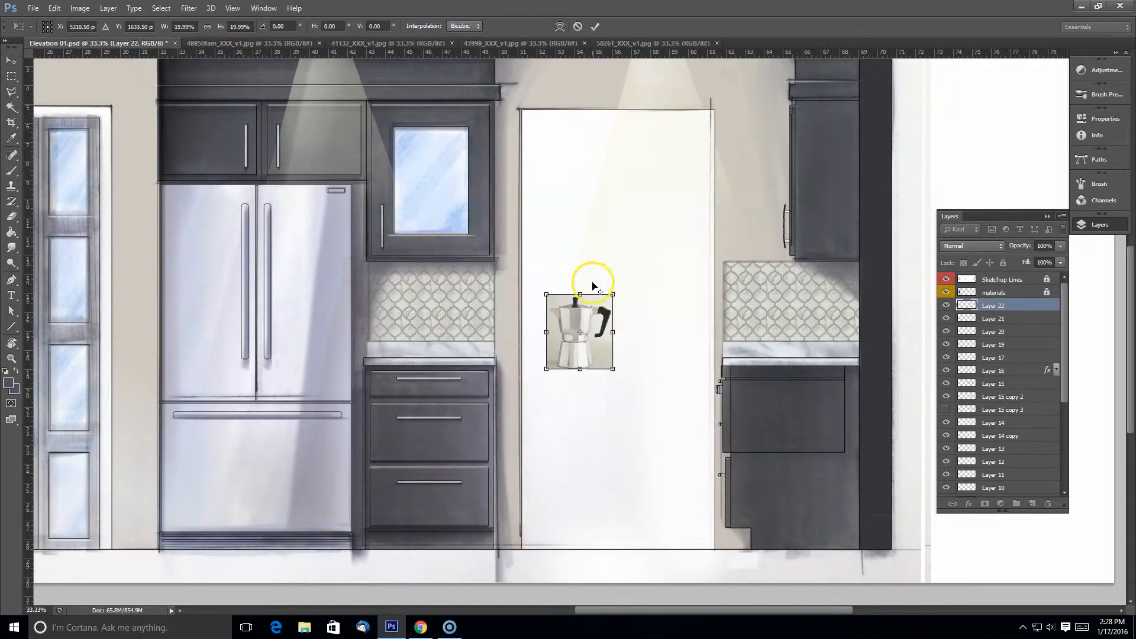
pyautogui.moveTo(580, 332); pyautogui.dragTo(800, 326)
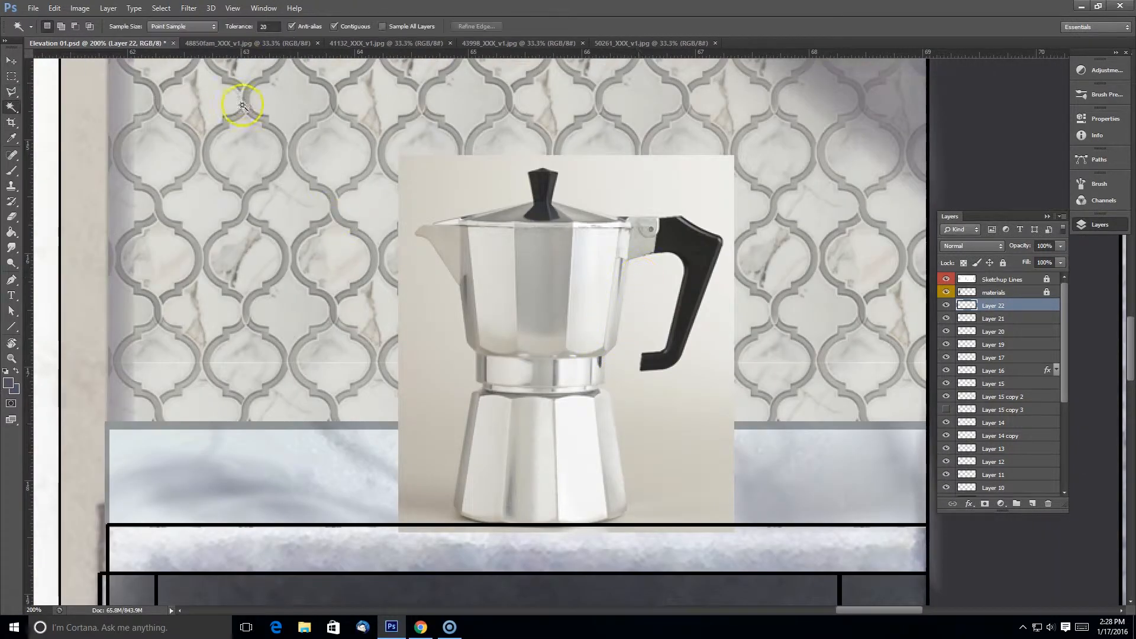
pyautogui.click(449, 345)
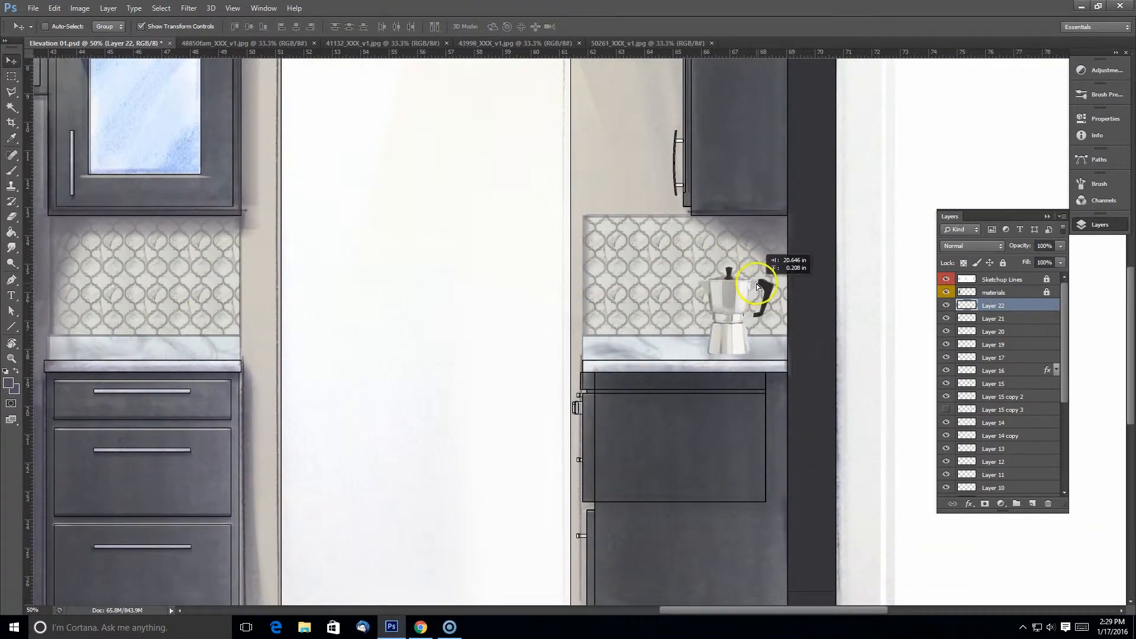
# Step: Take a small toaster from the product photo tabs for the counter beneath the window
pyautogui.click(217, 42)
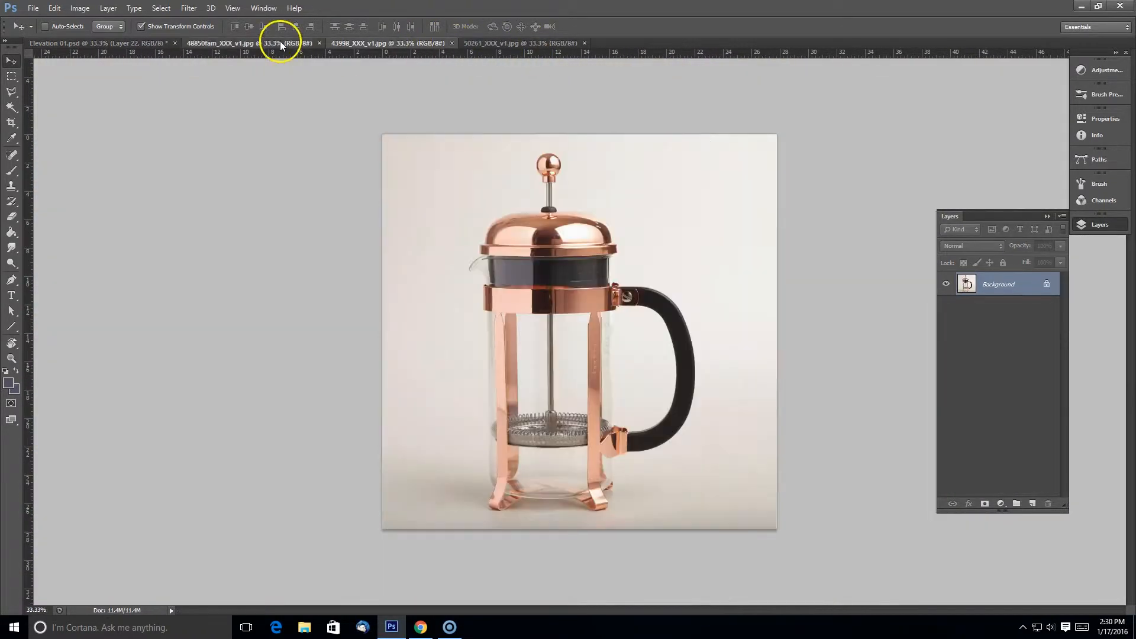
pyautogui.click(94, 42)
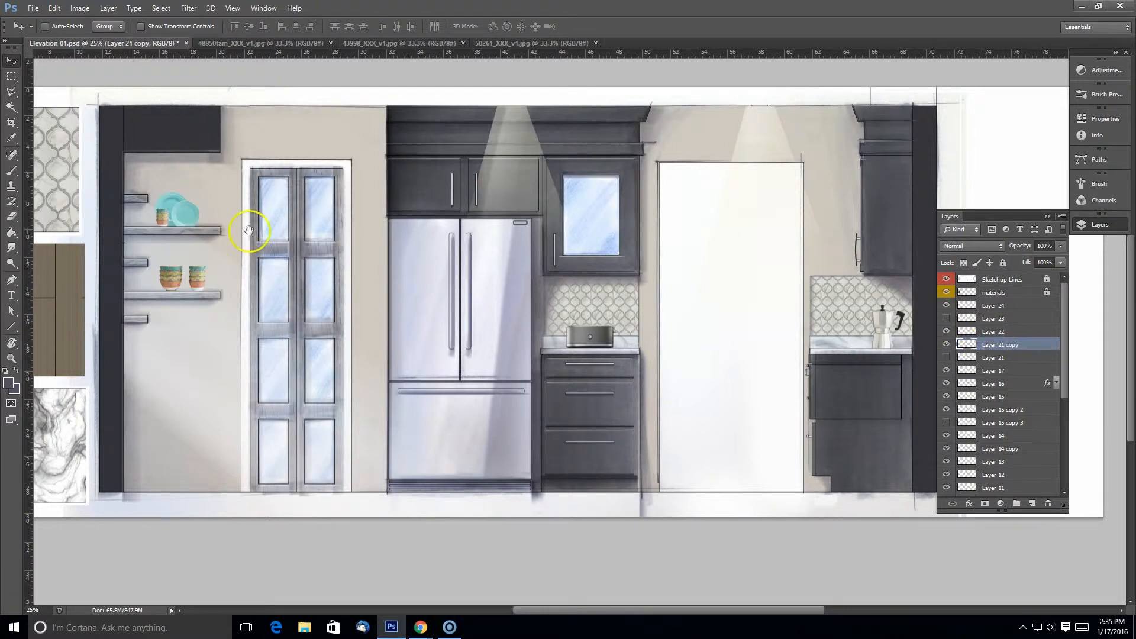
# Step: Preview Rough Pastels, choose Paint Daubs in Filter Gallery, and adjust its brush settings
pyautogui.click(188, 7)
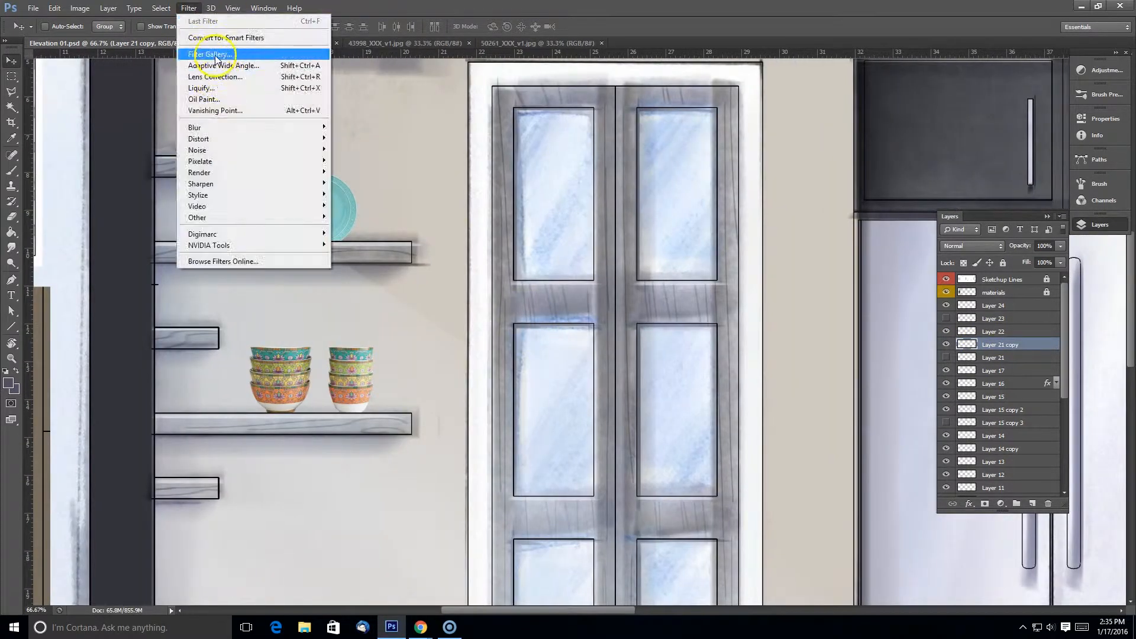
pyautogui.click(209, 54)
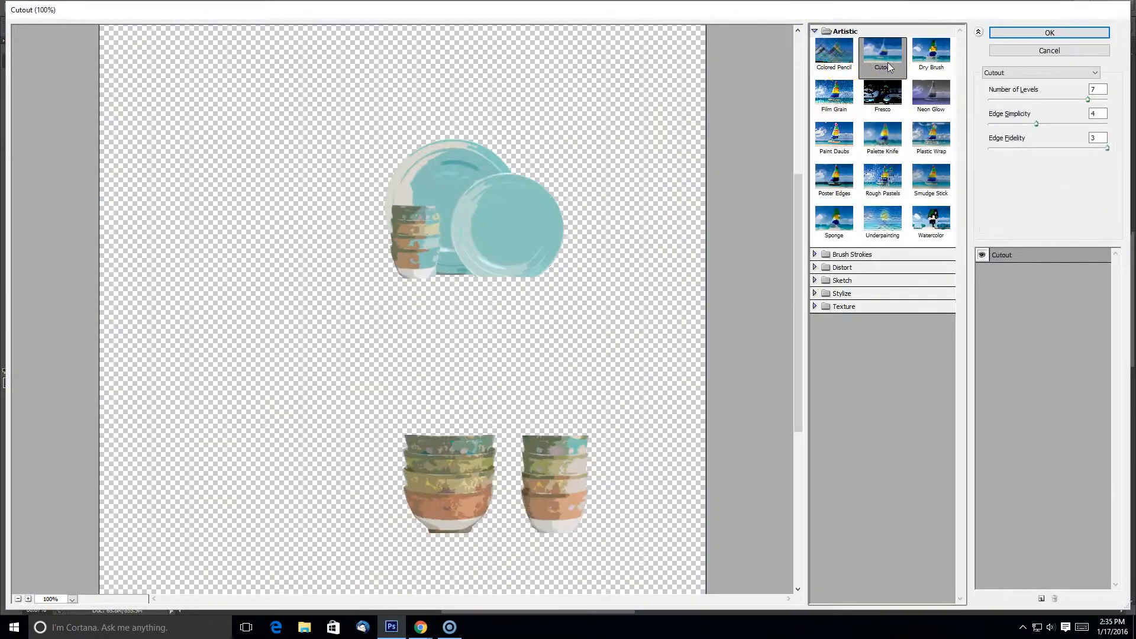
pyautogui.click(882, 179)
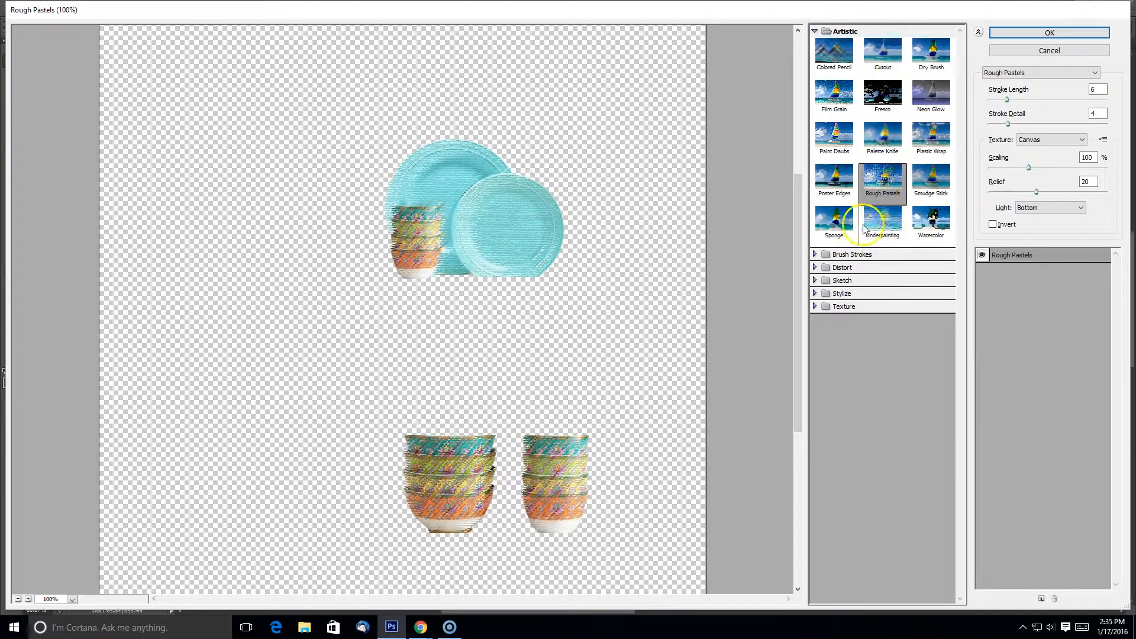
pyautogui.click(833, 136)
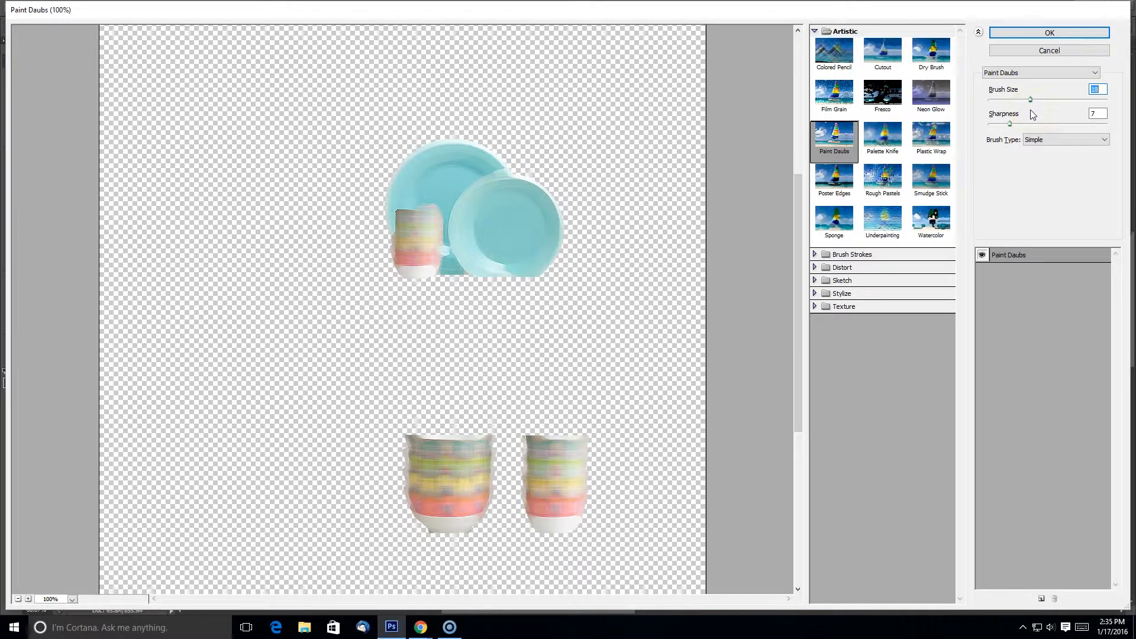
pyautogui.click(1049, 32)
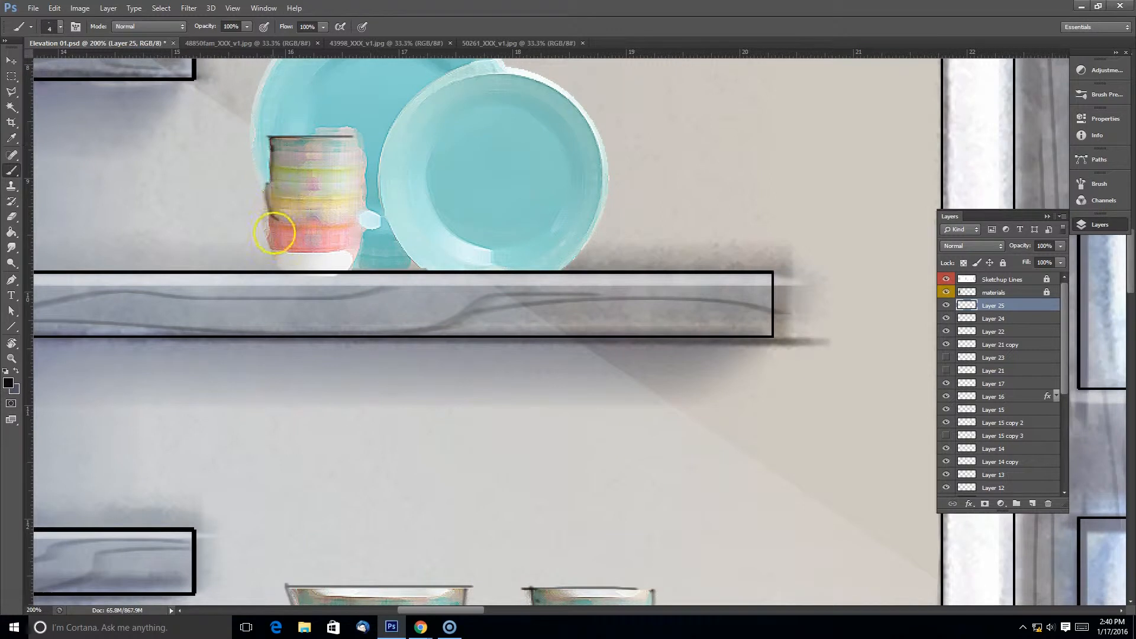
# Step: Brush sketched outlines around the stacked bowls, plate edges and teal plate rim
pyautogui.moveTo(274, 231); pyautogui.dragTo(355, 149)
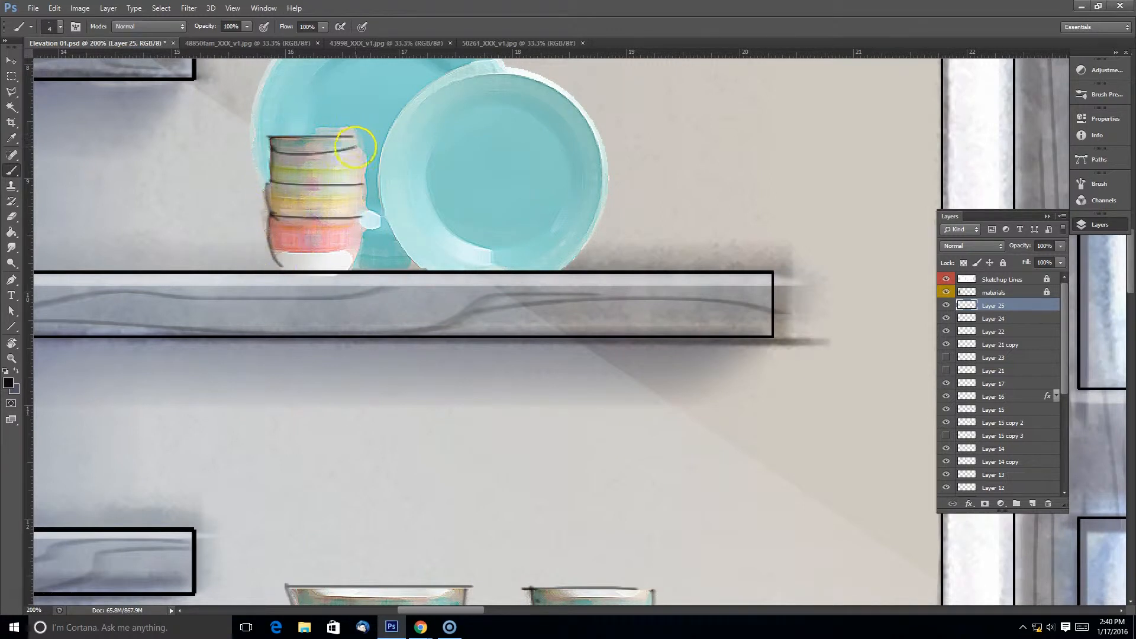
pyautogui.moveTo(355, 149); pyautogui.dragTo(355, 234)
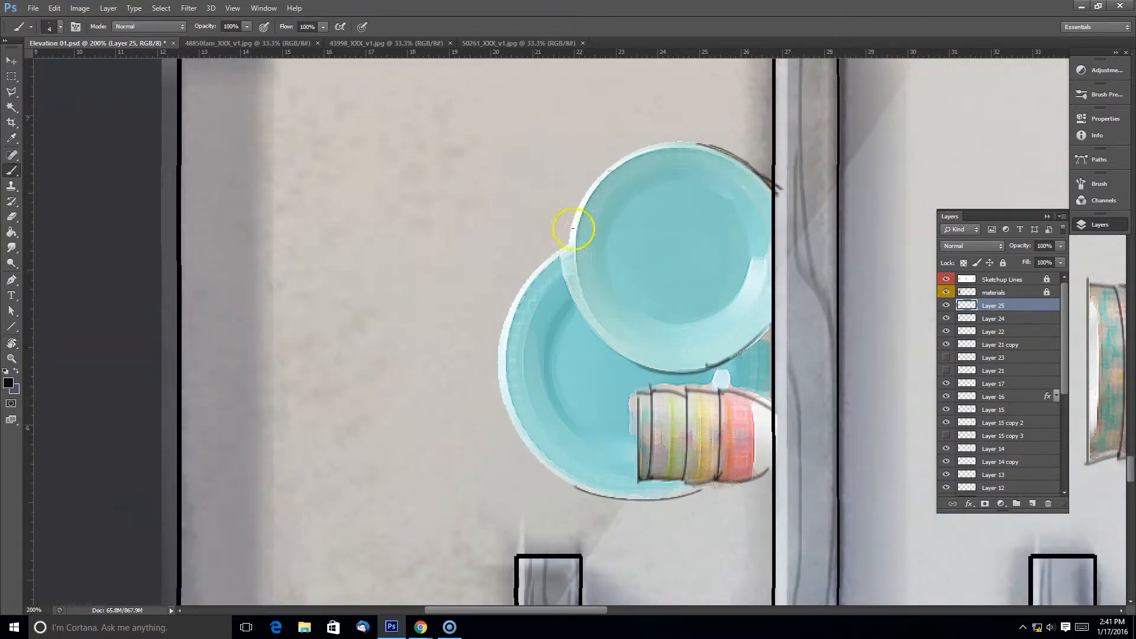
pyautogui.moveTo(573, 229); pyautogui.dragTo(525, 298)
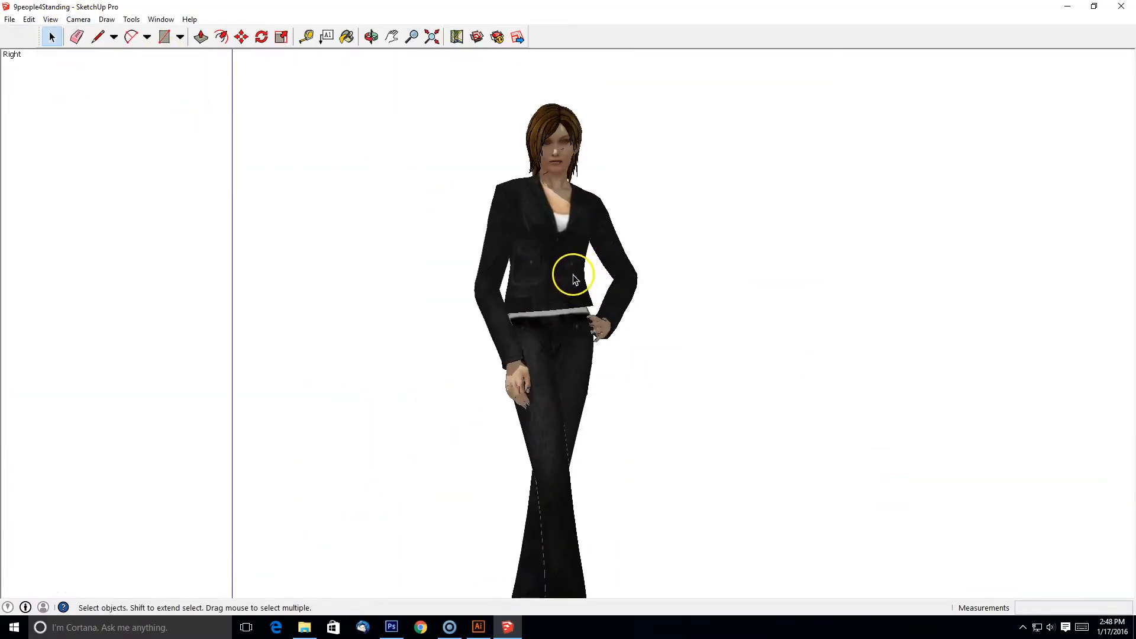
# Step: Export the standing woman as a PNG 2D graphic into Kitchen Elevation Render 01
pyautogui.click(9, 18)
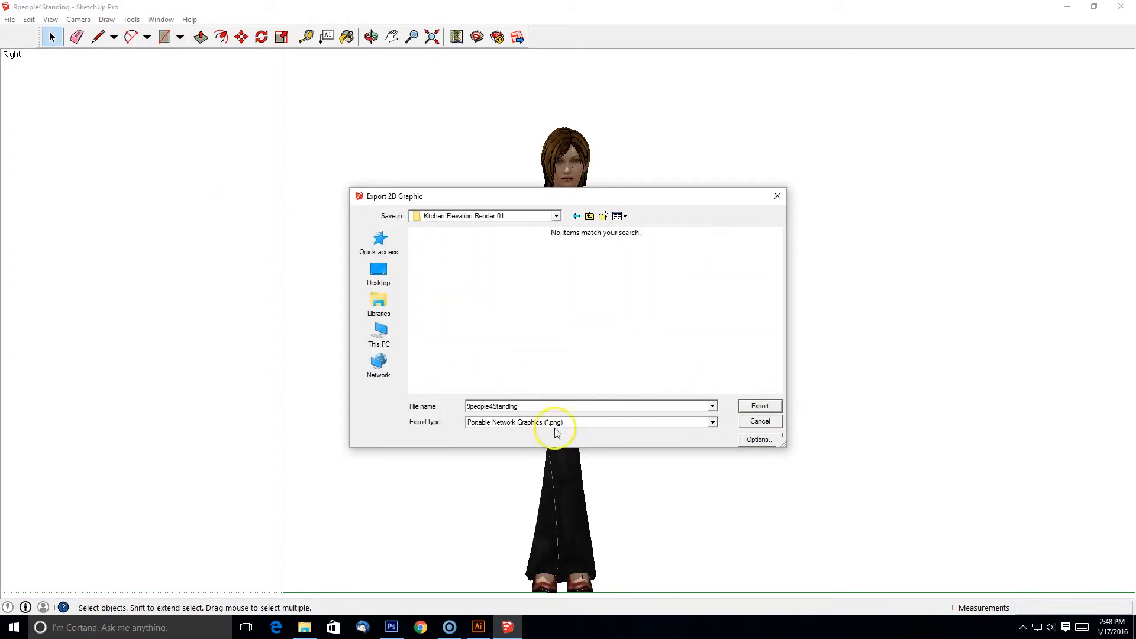
pyautogui.click(759, 406)
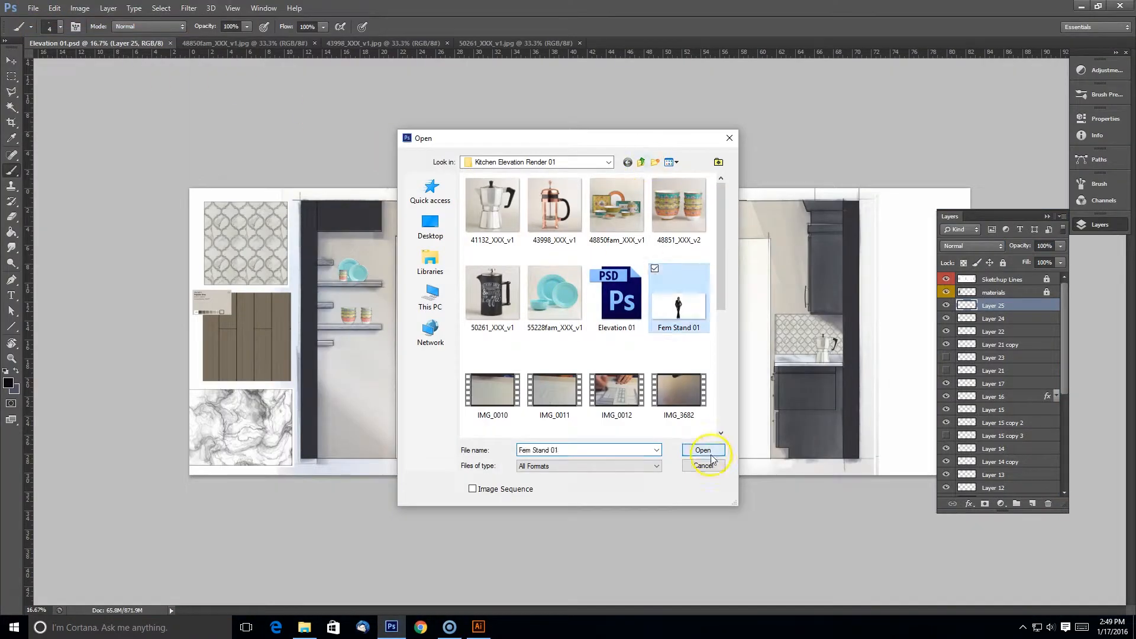
# Step: Open Fem Stand 01, copy the figure into the doorway, and select its shape
pyautogui.click(702, 449)
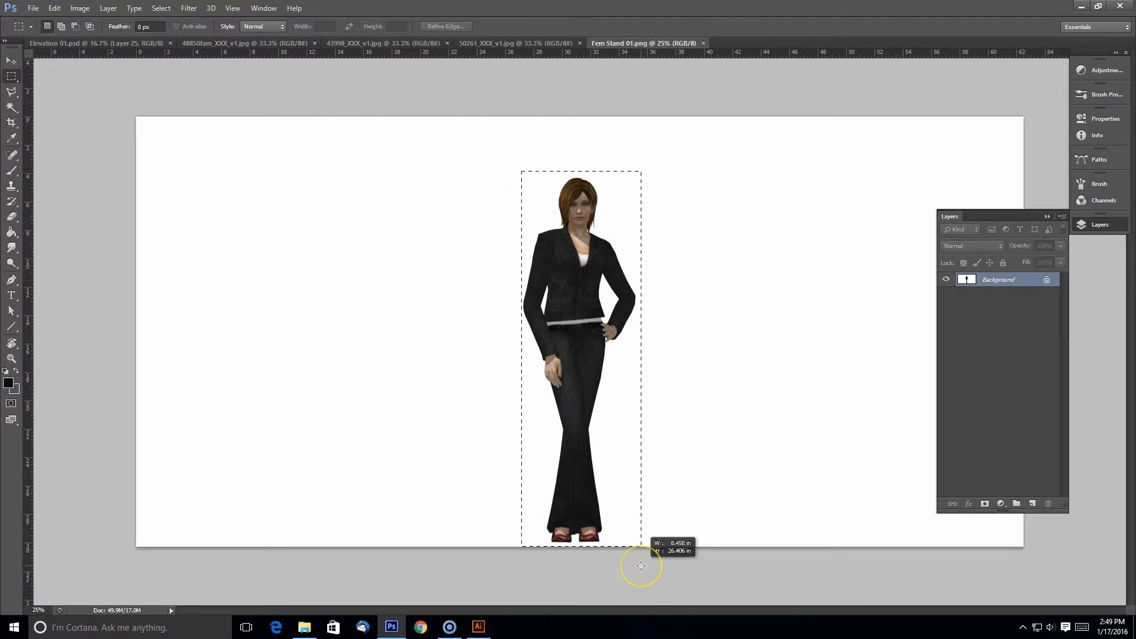
pyautogui.click(98, 42)
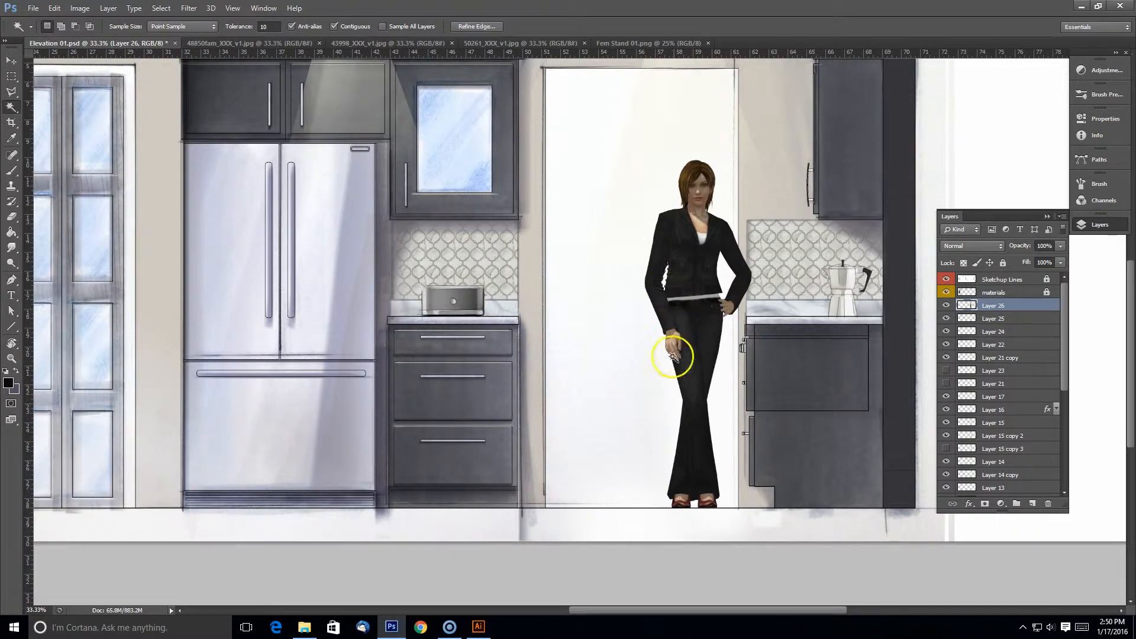
pyautogui.click(387, 42)
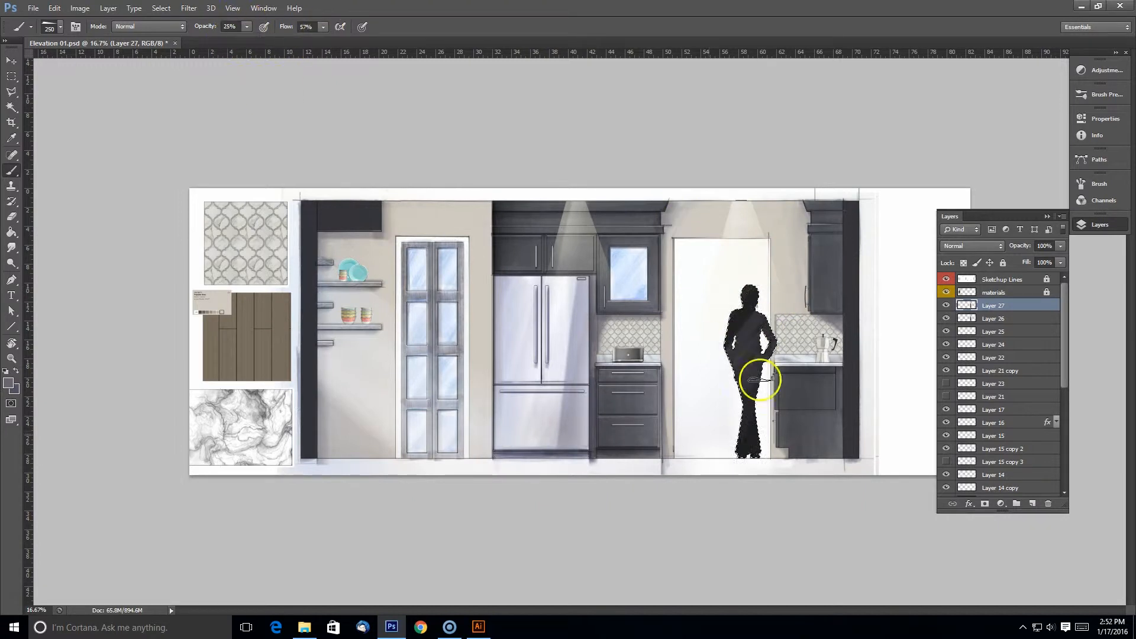
# Step: Soften the doorway silhouette with a low-opacity brush and add a sketch layer
pyautogui.moveTo(759, 380); pyautogui.dragTo(730, 453)
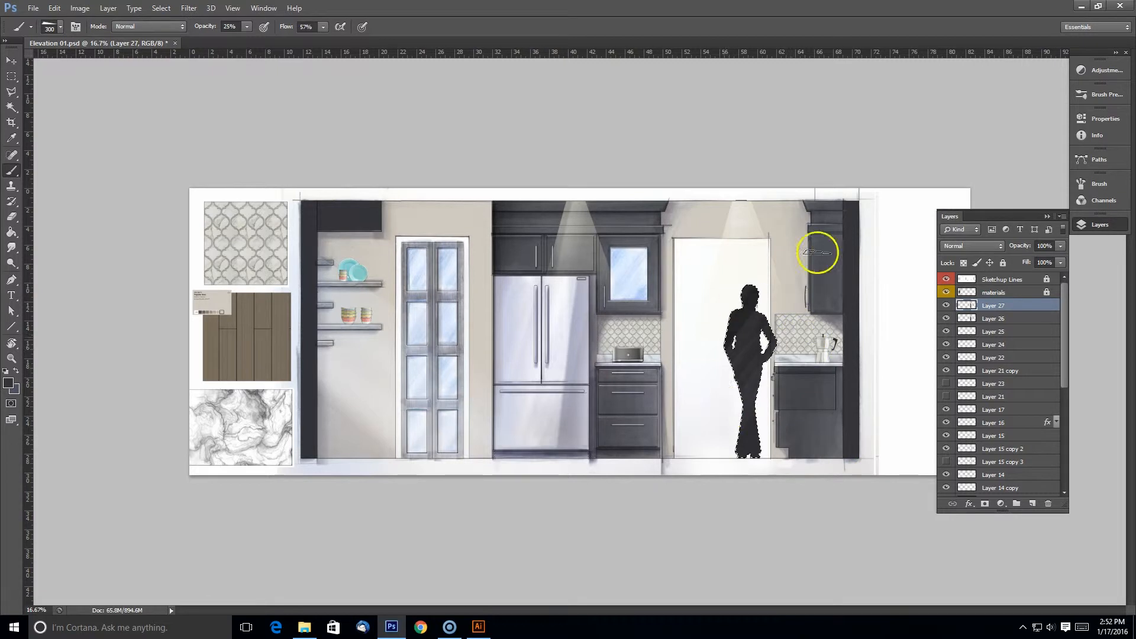
pyautogui.click(994, 319)
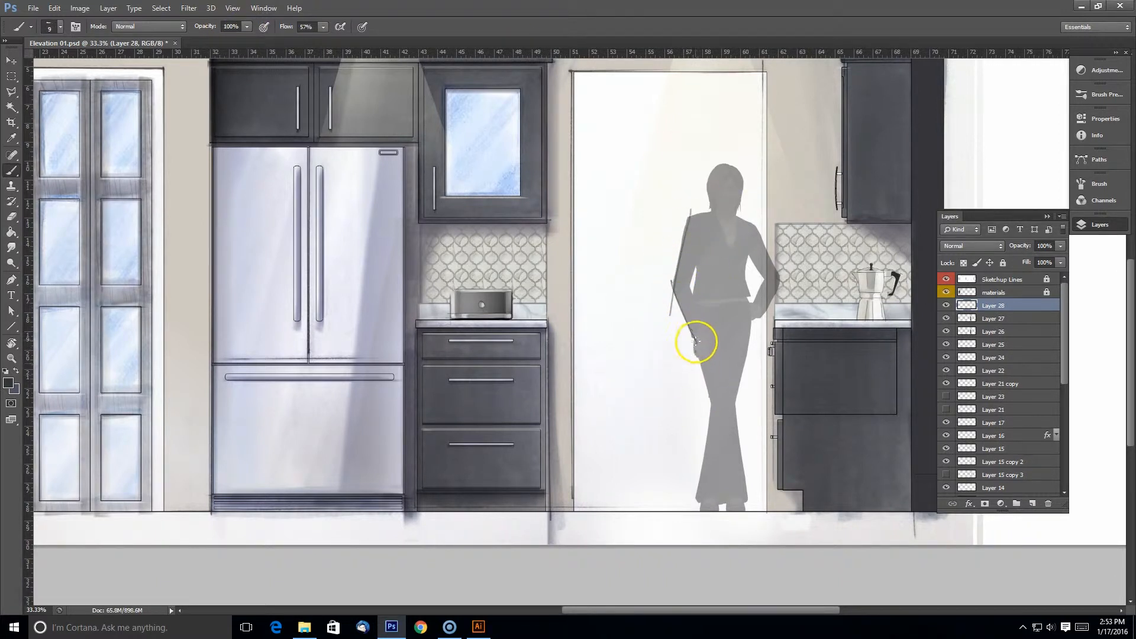
# Step: Sketch loose strokes down the figure's side and along the tilted figure, then adjust the layer's fill
pyautogui.moveTo(694, 342); pyautogui.dragTo(740, 455)
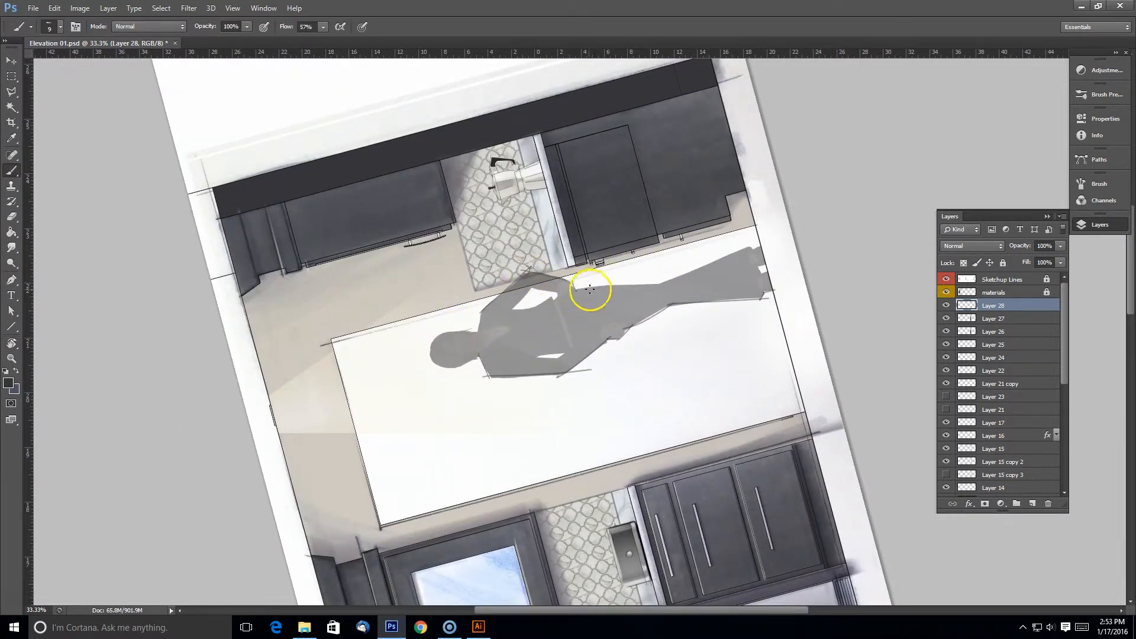
pyautogui.moveTo(590, 290); pyautogui.dragTo(781, 270)
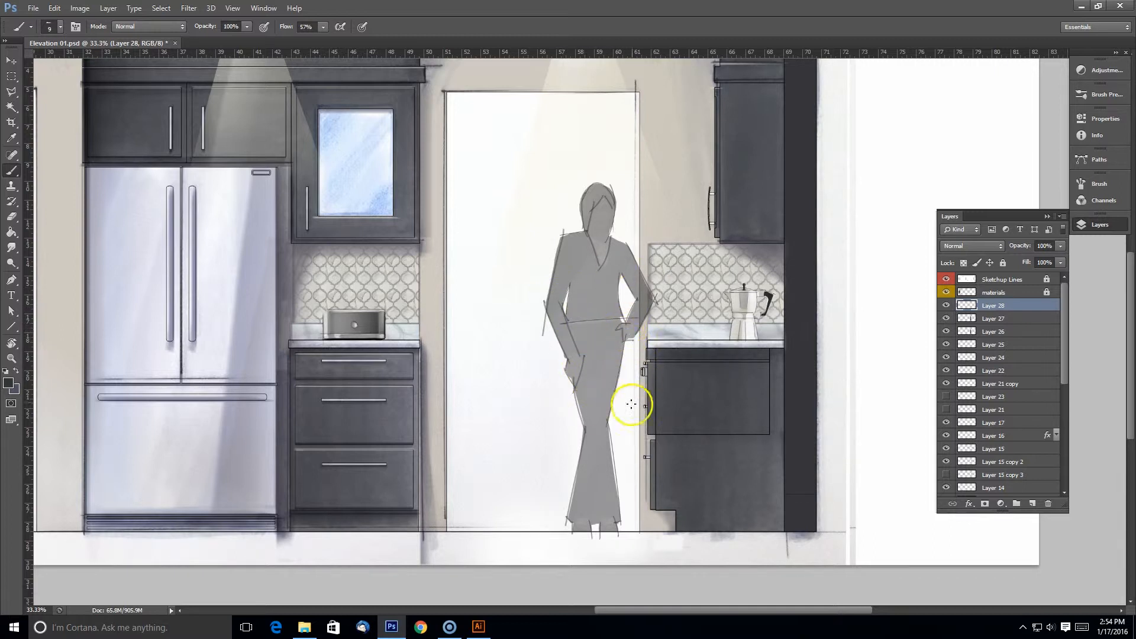
pyautogui.moveTo(691, 219)
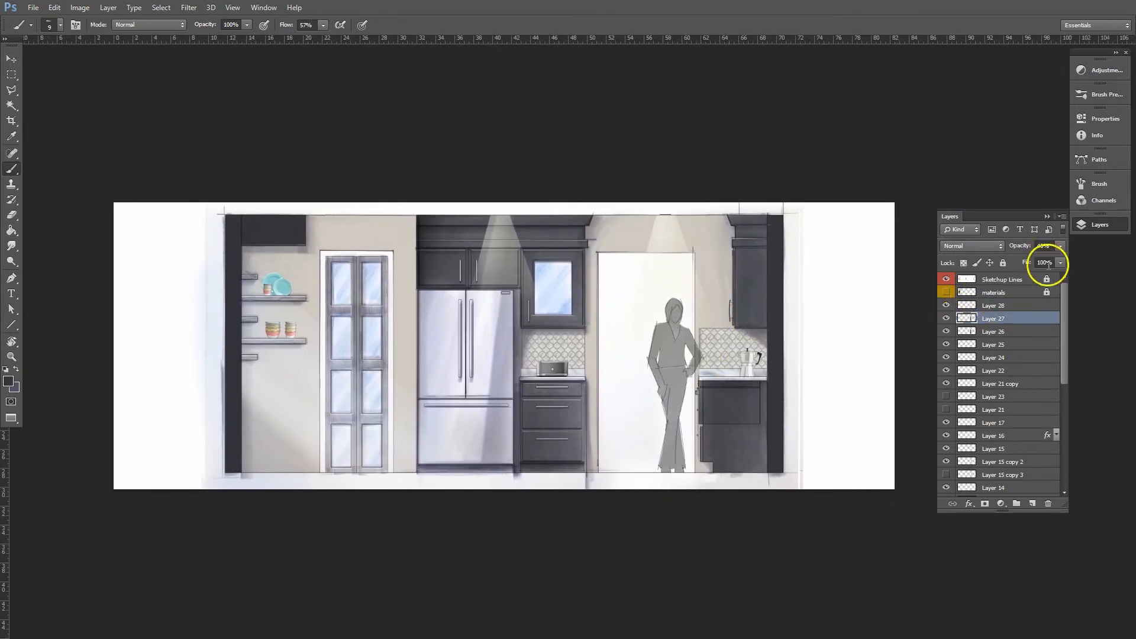
pyautogui.click(993, 305)
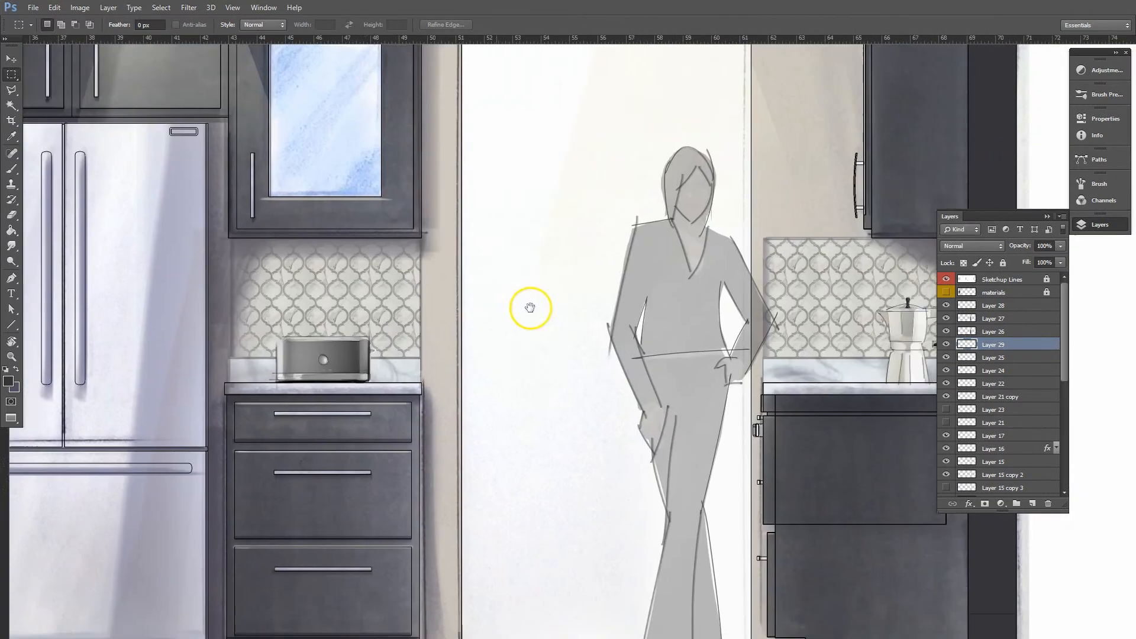
# Step: Pick a tool from the toolbar to clean shading around the figure and shelf dishes
pyautogui.click(12, 152)
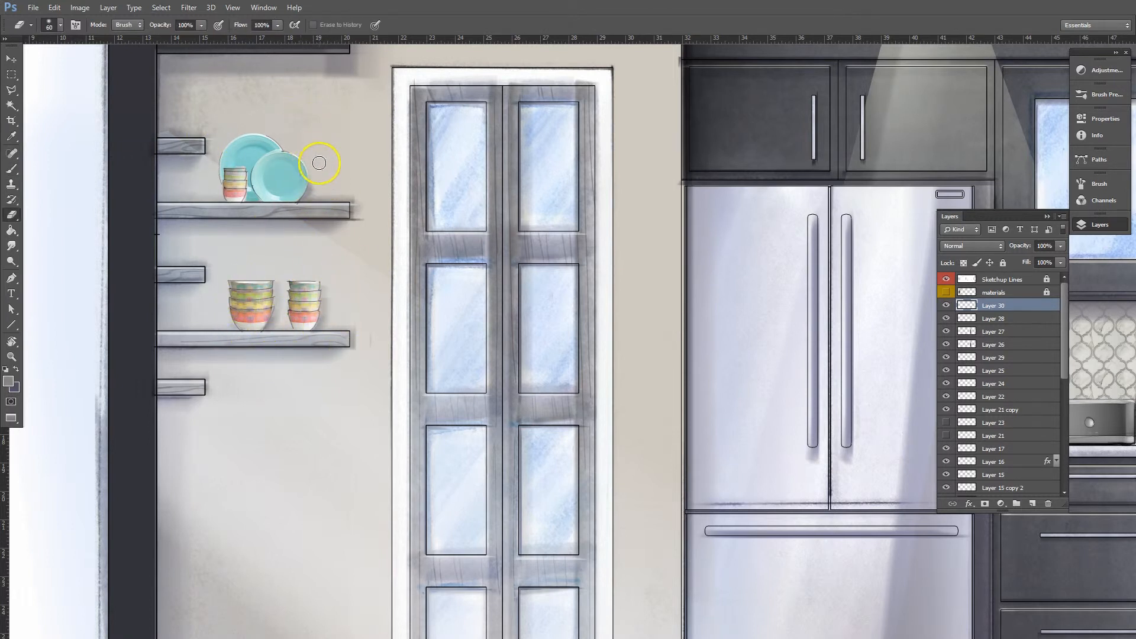
pyautogui.moveTo(330, 172)
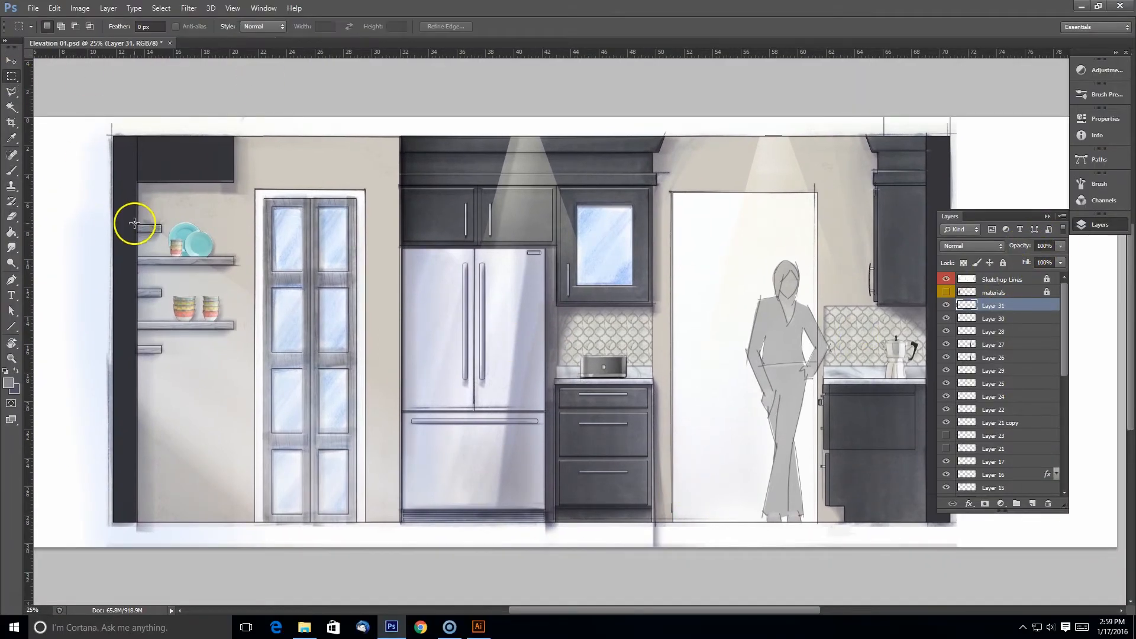
# Step: Marquee a thin pale strip along the left wall edge and apply its resize
pyautogui.moveTo(134, 223); pyautogui.dragTo(122, 422)
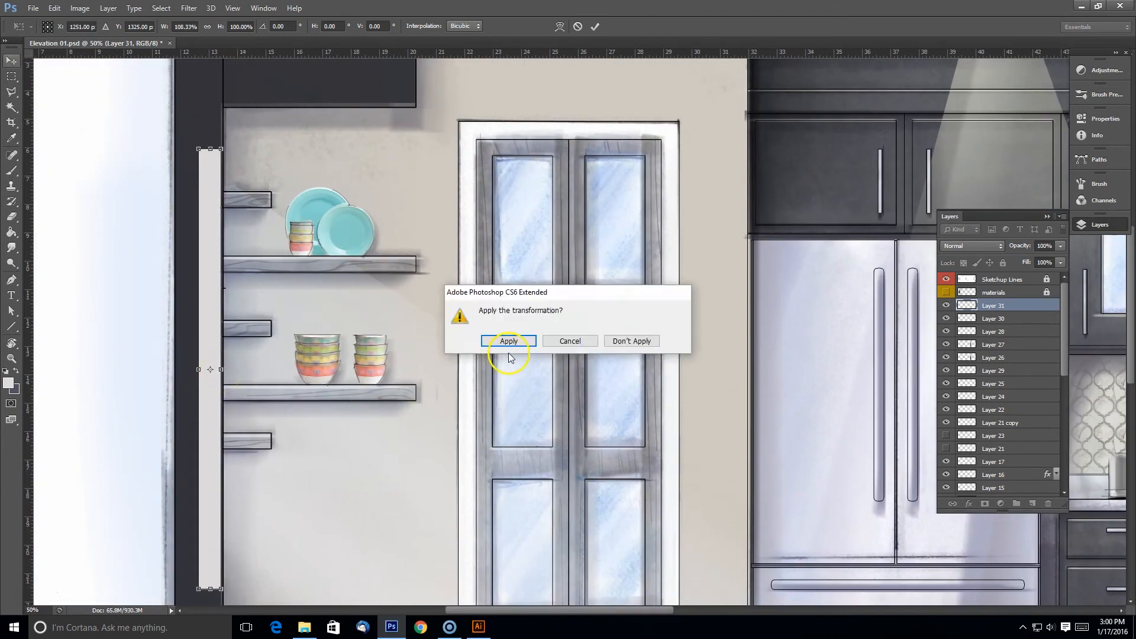
pyautogui.click(507, 341)
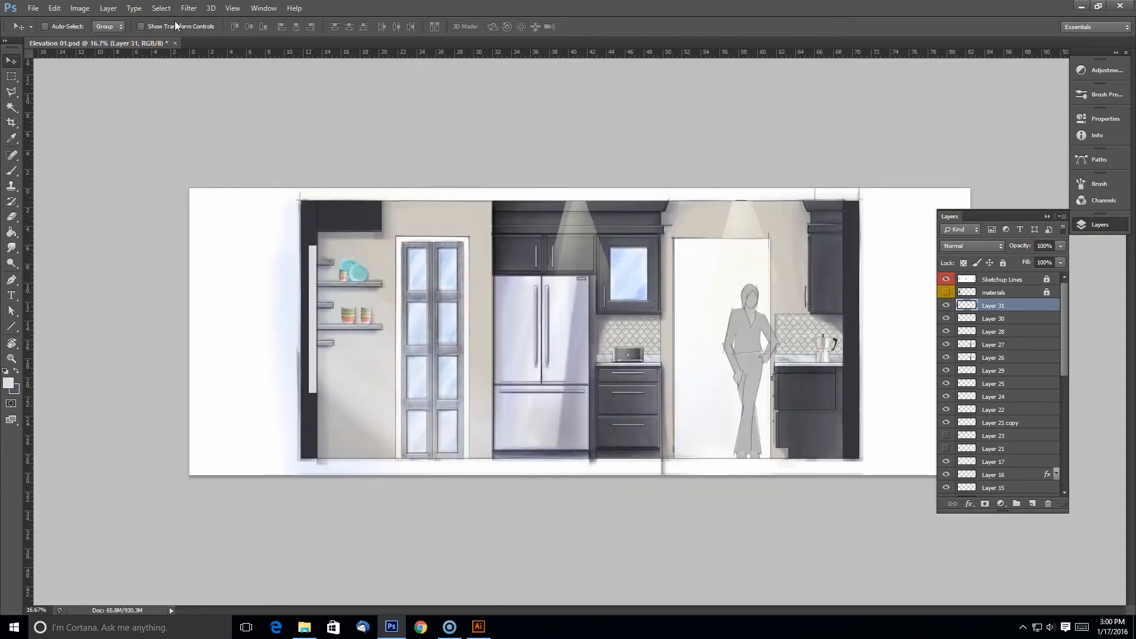